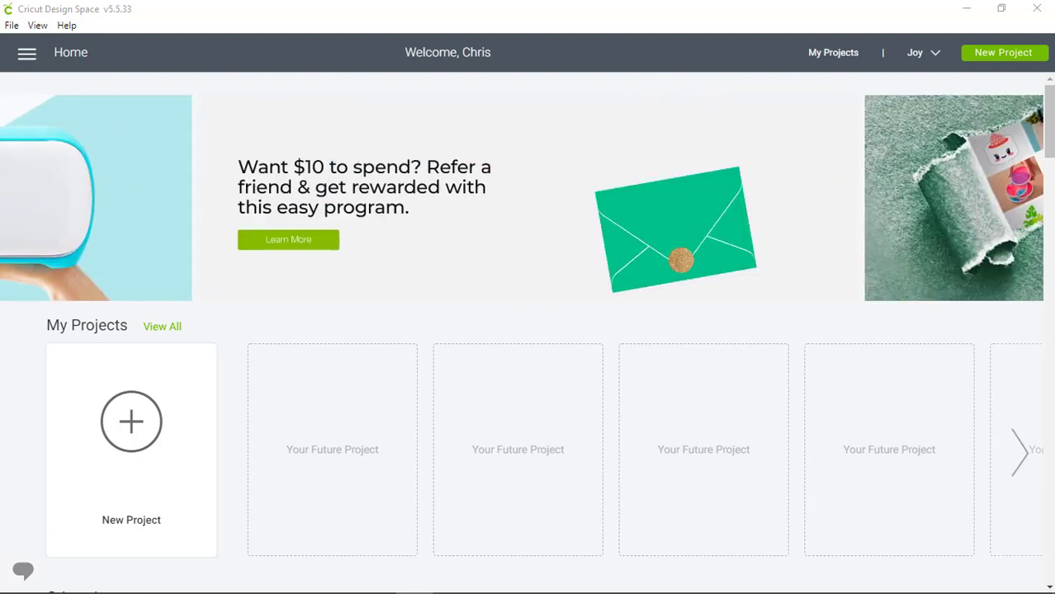
# Confirm Cricut Joy is the selected machine and start a blank new project
pyautogui.click(914, 52)
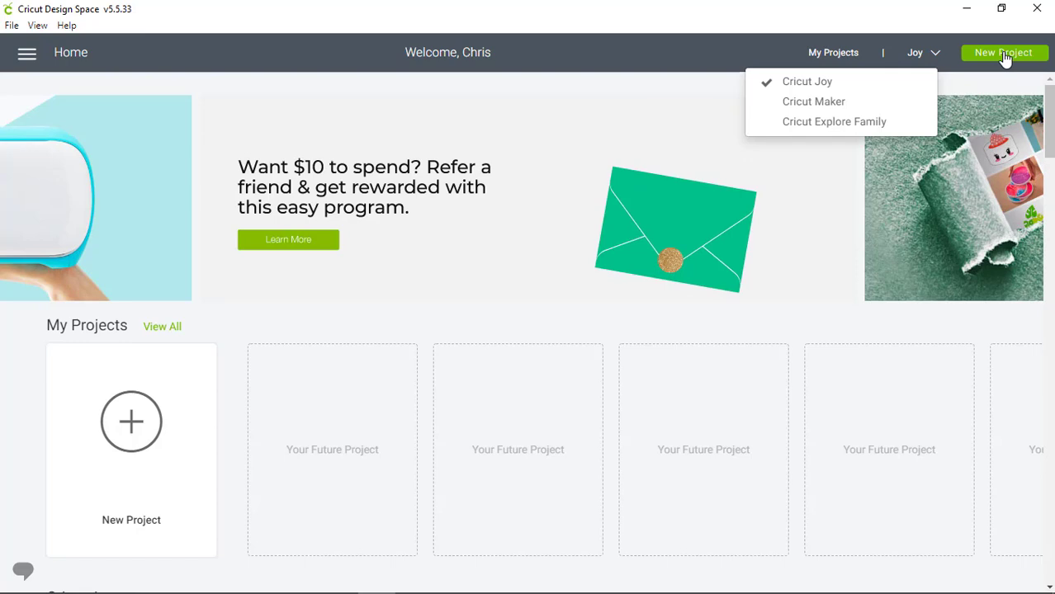
pyautogui.click(1004, 52)
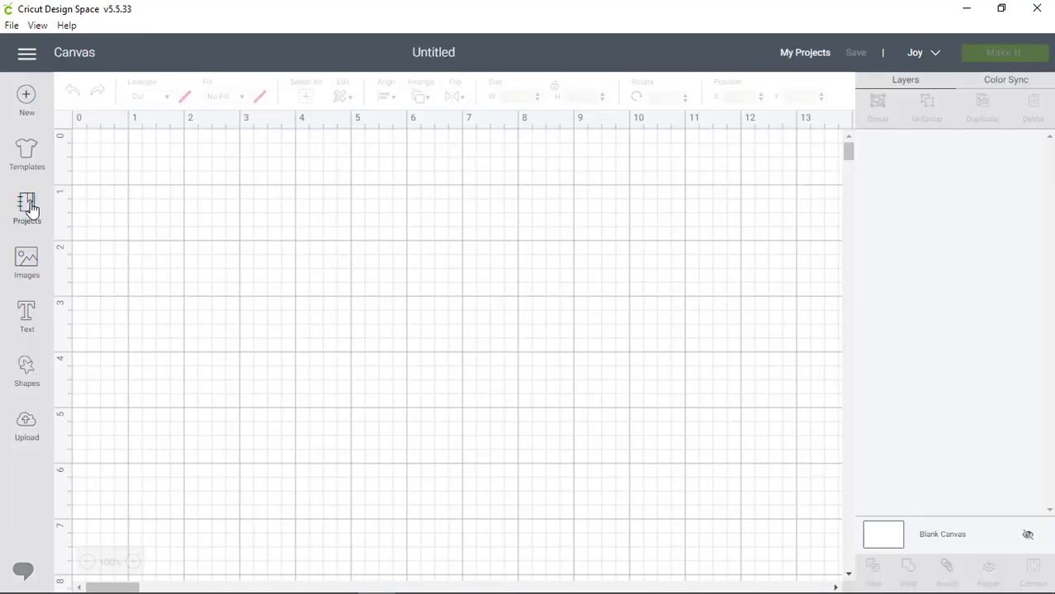
# Search the Projects library for "insert cards" and browse the results
pyautogui.click(26, 209)
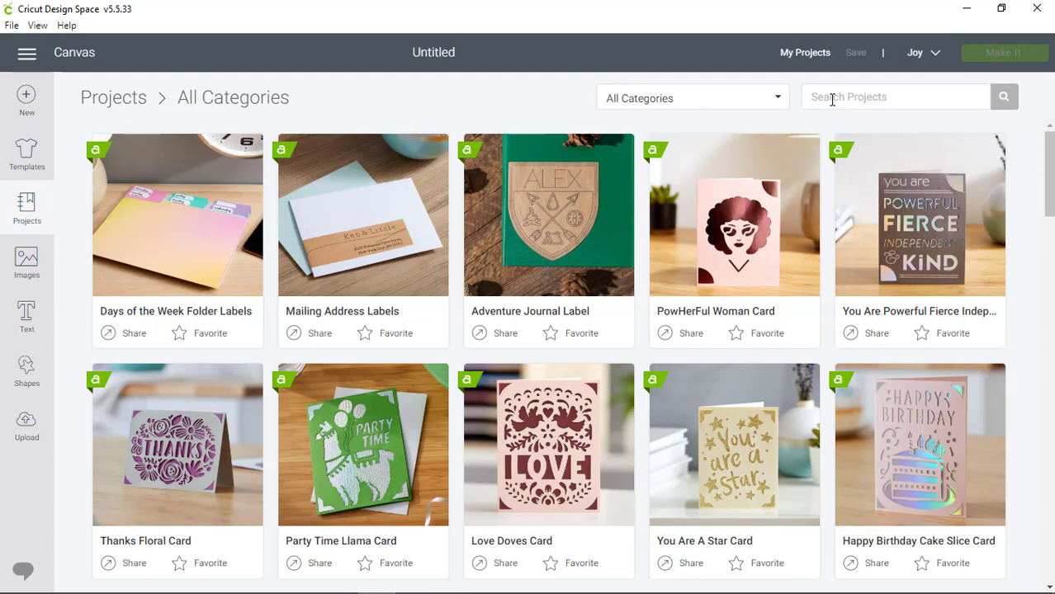
pyautogui.write('insert')
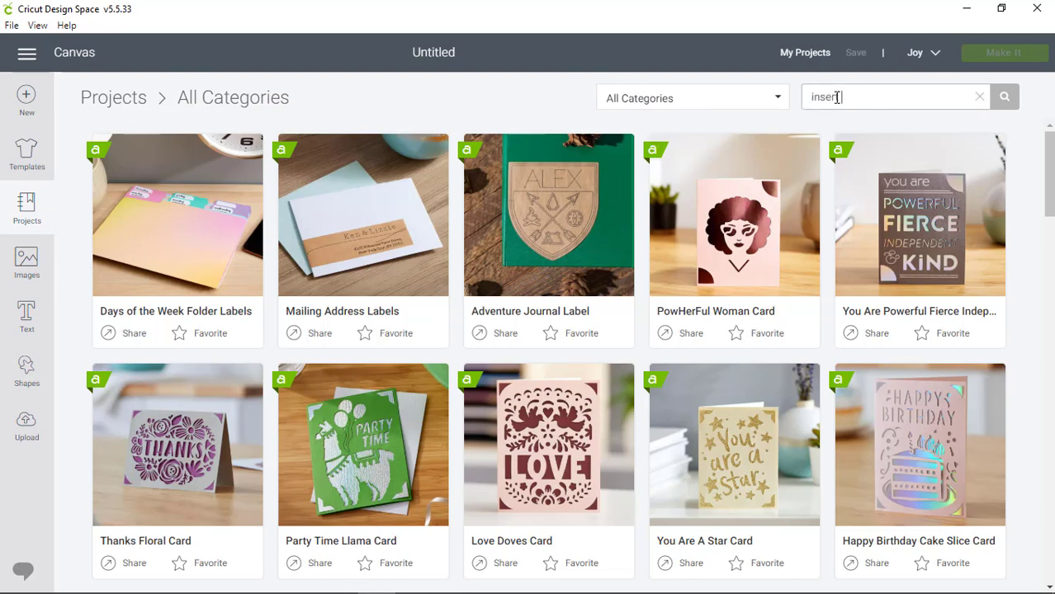
pyautogui.write('cards')
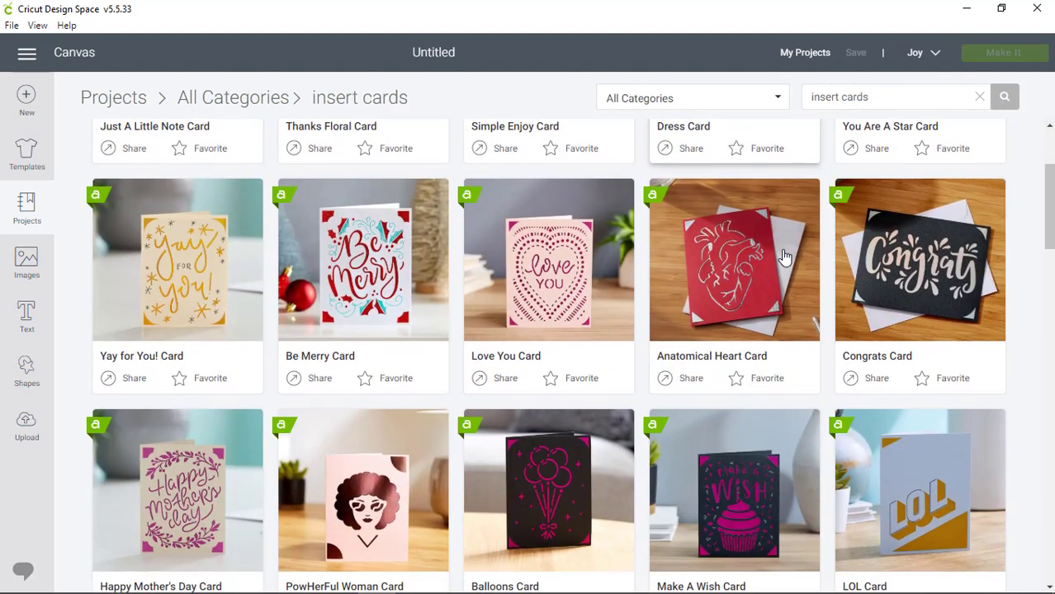
pyautogui.scroll(-3)
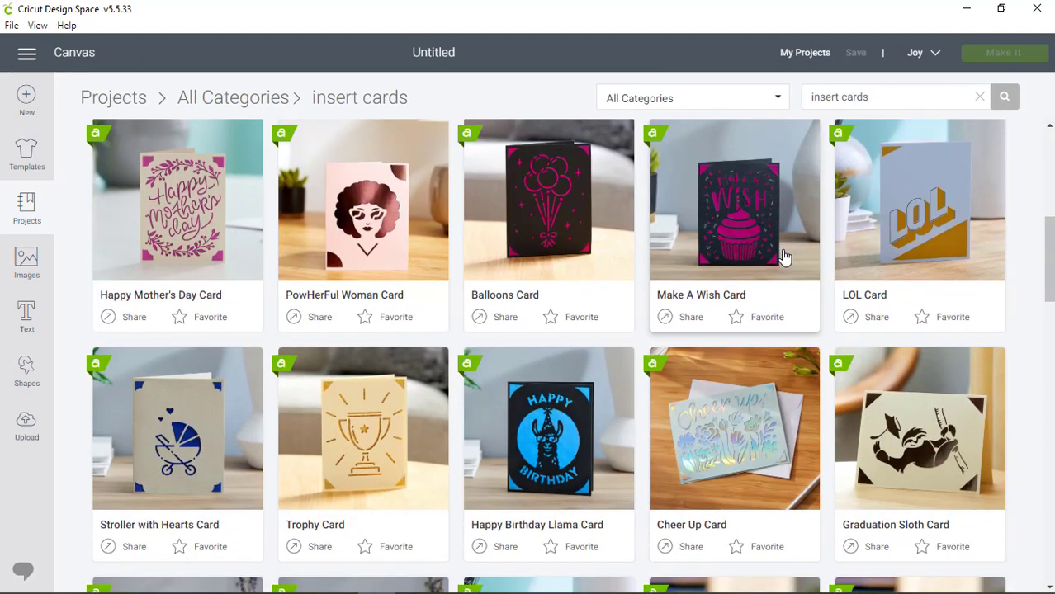
# Open the Happy Birthday Llama Card project and choose Make It
pyautogui.click(548, 429)
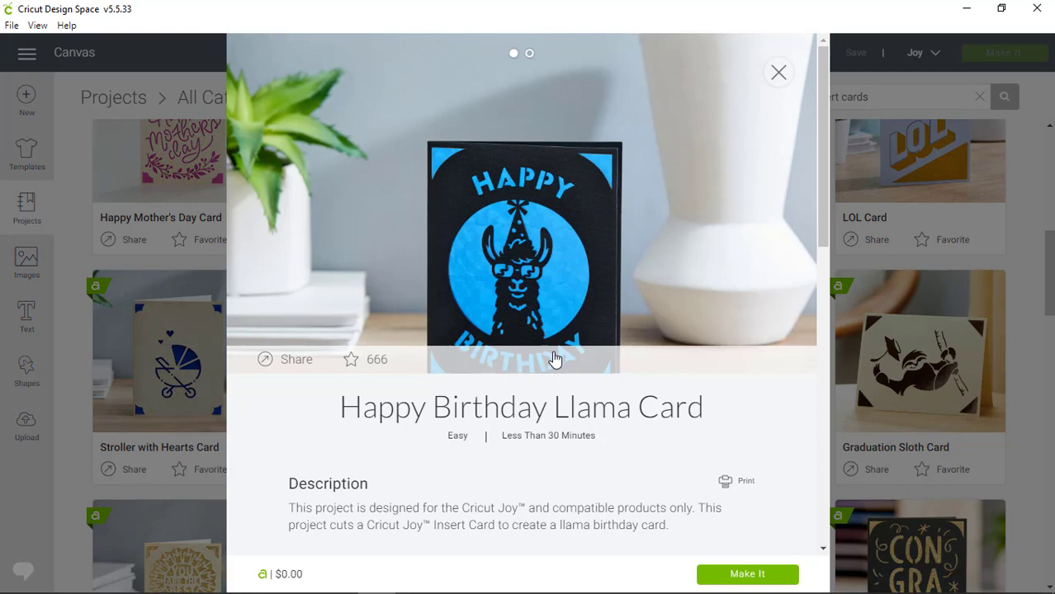
pyautogui.click(747, 573)
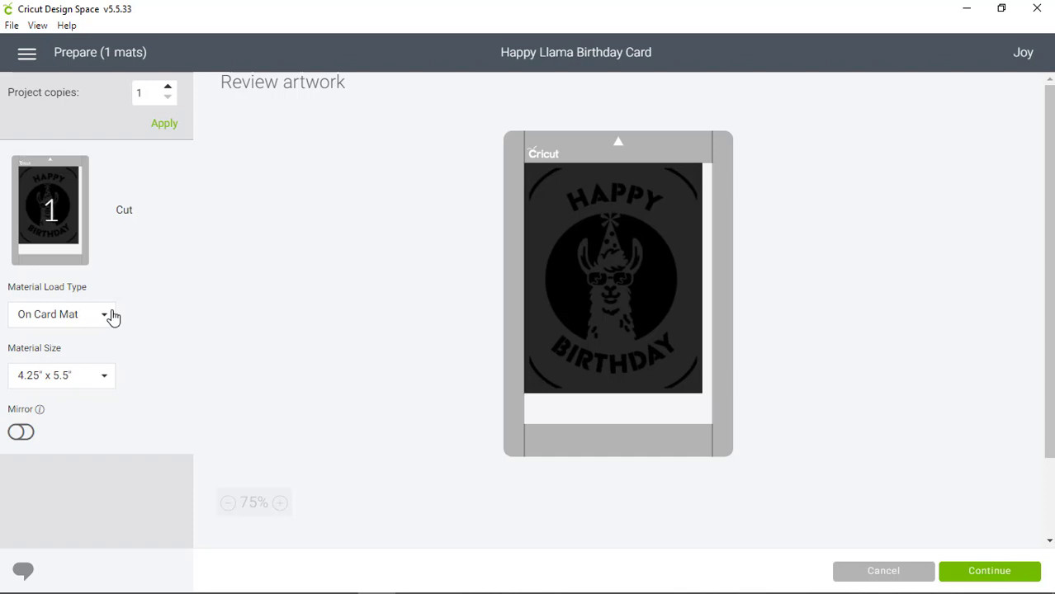
# Set material loading to On Card Mat and continue to the make stage
pyautogui.click(62, 315)
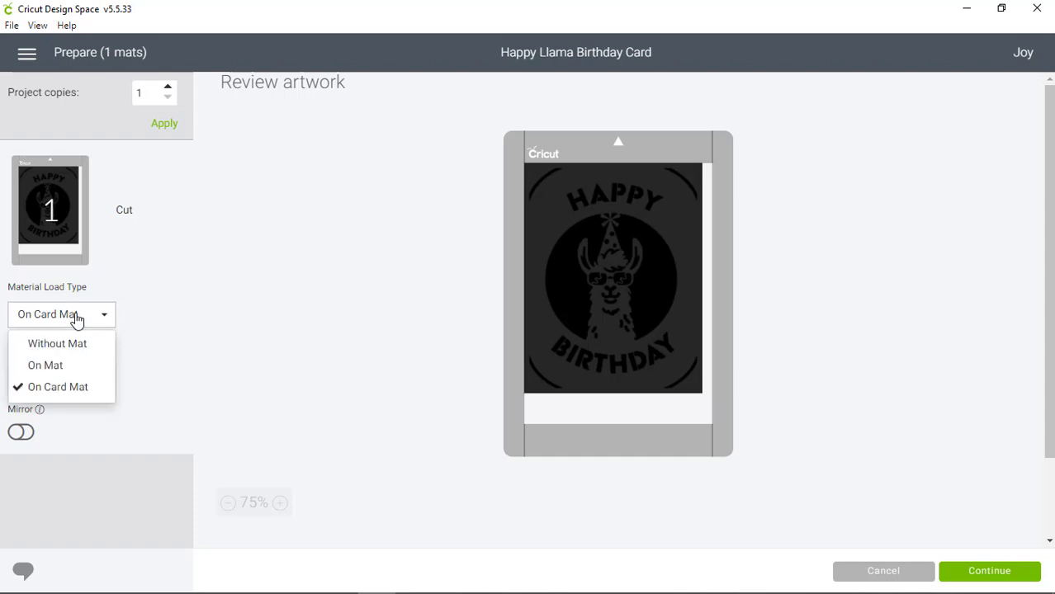
pyautogui.click(58, 386)
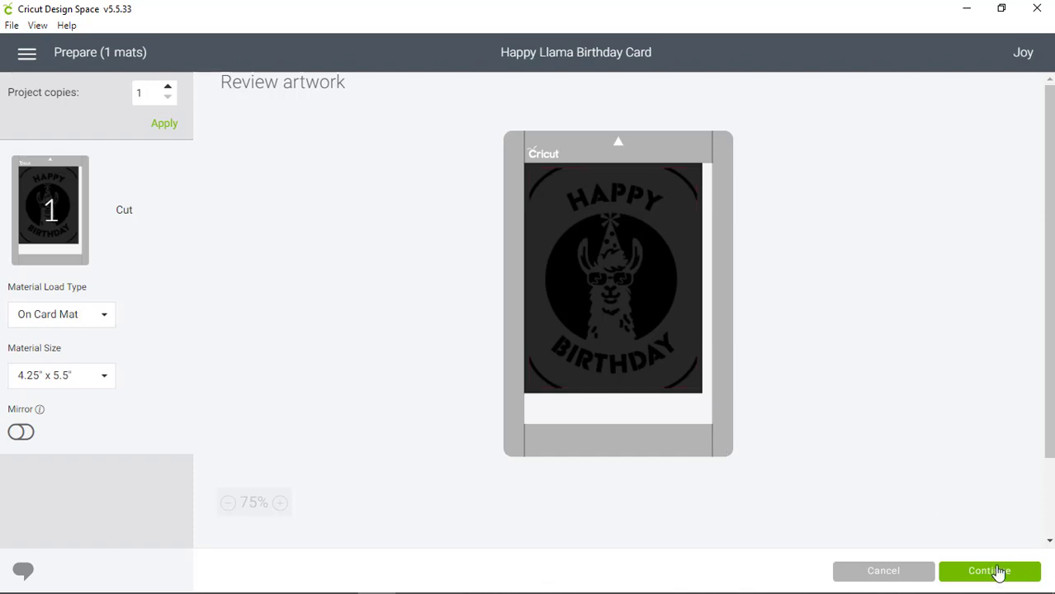
pyautogui.click(988, 570)
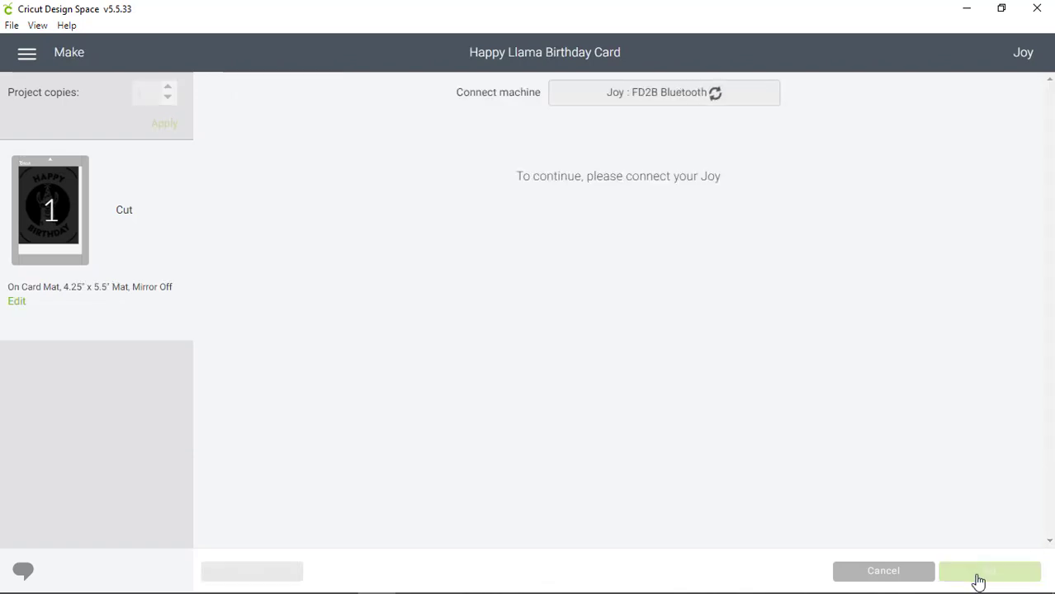
# Choose Insert Card – Cardstock as the material for the Joy cut
pyautogui.click(989, 571)
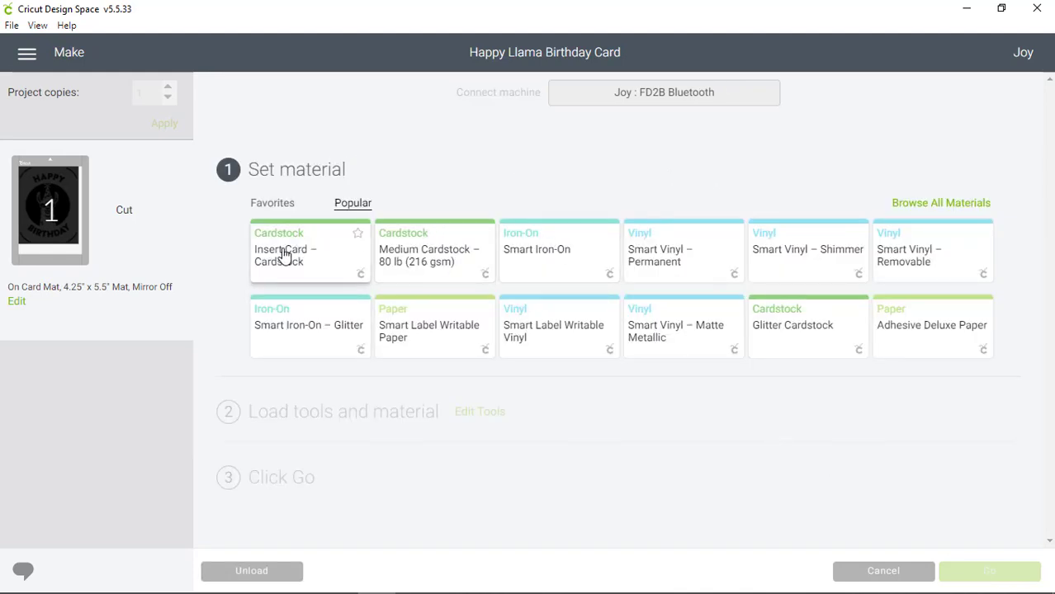
pyautogui.click(309, 255)
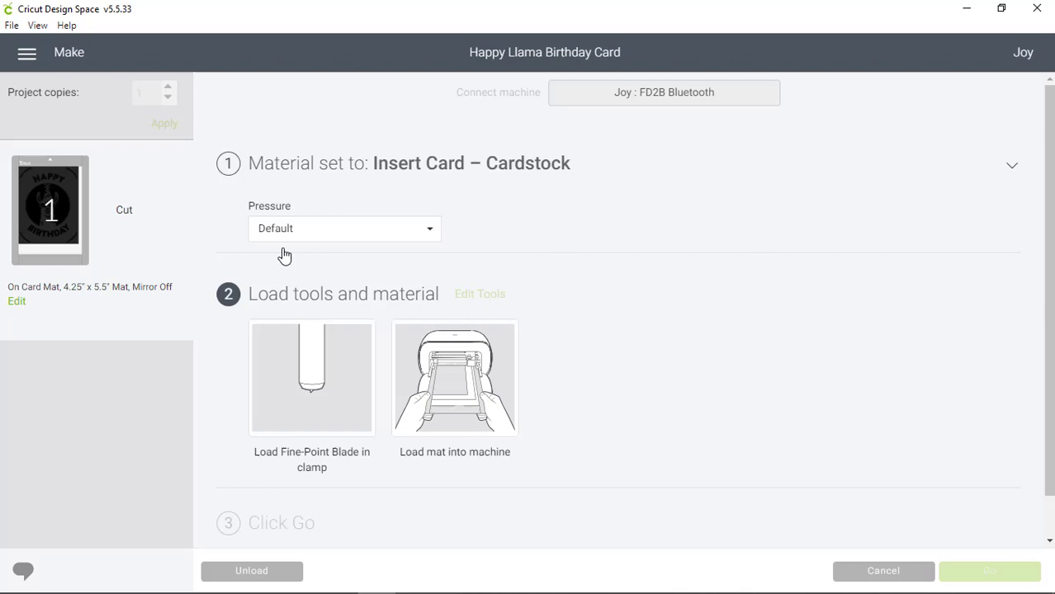